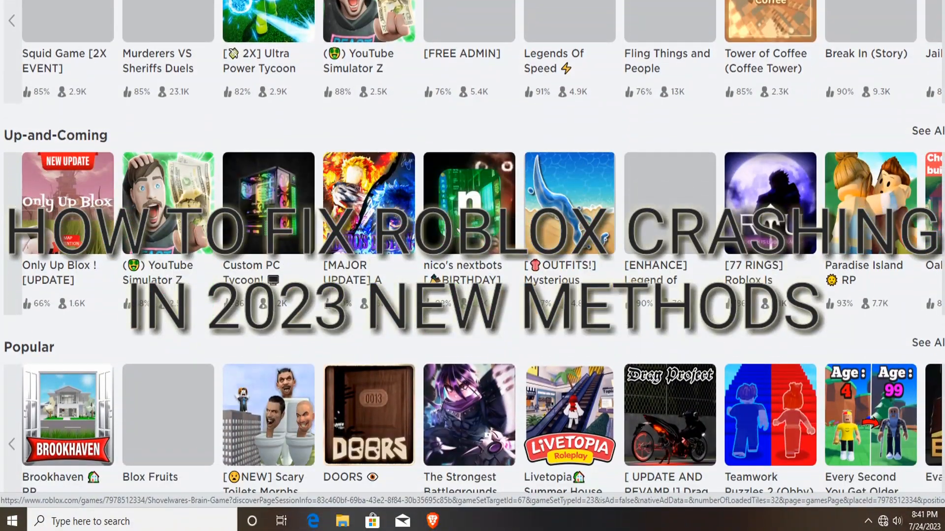
scroll(up, 3)
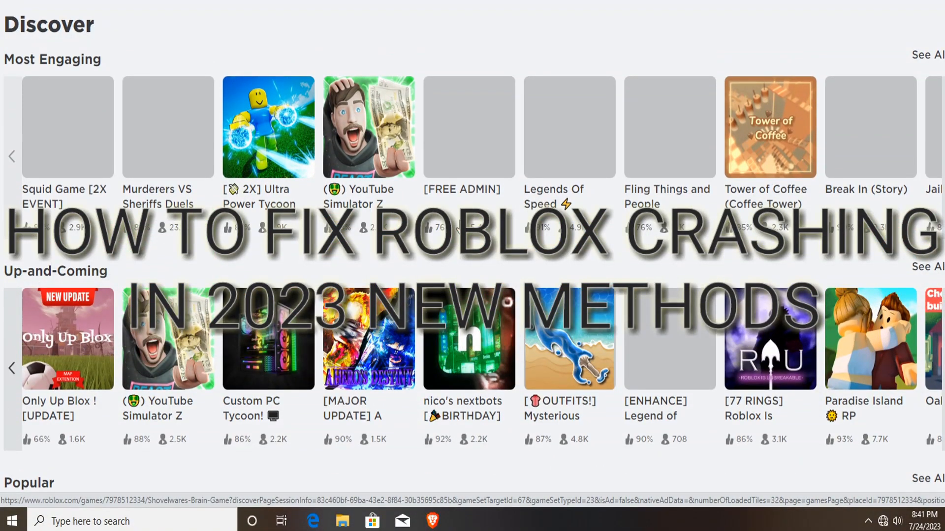
scroll(down, 3)
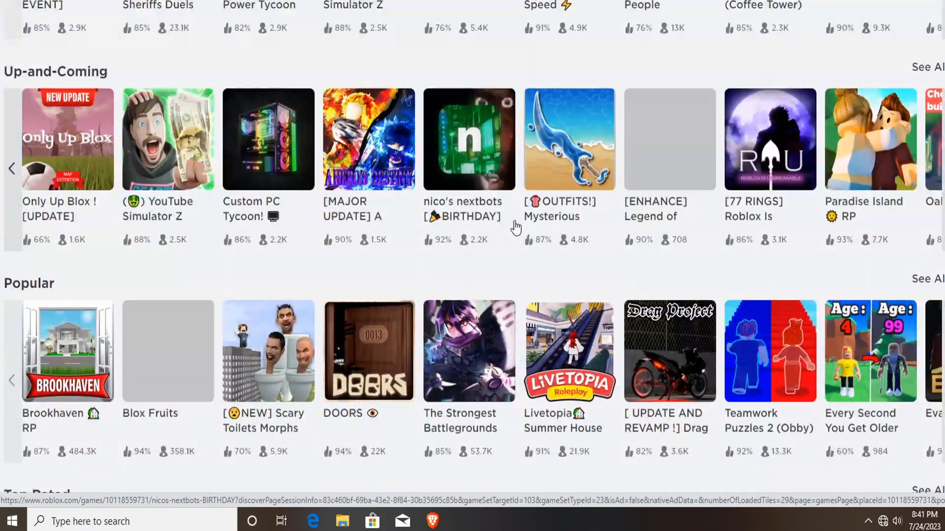
scroll(down, 3)
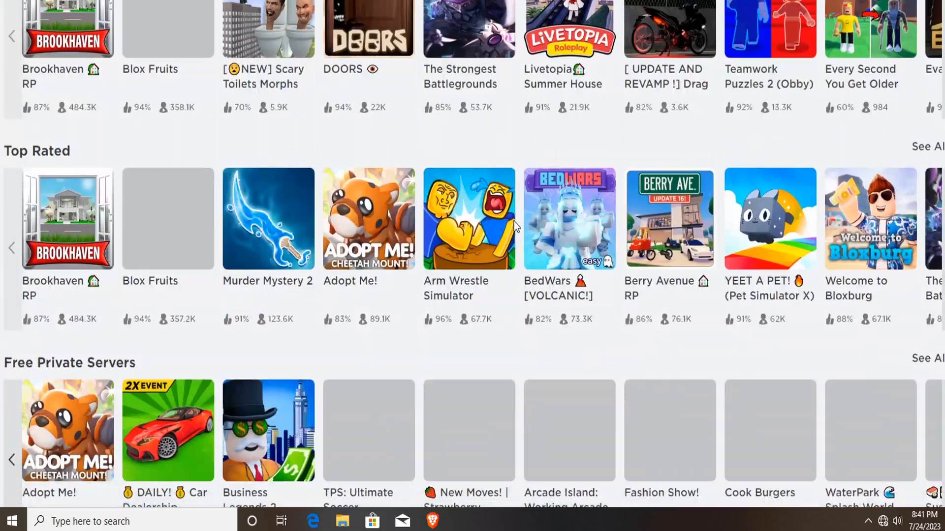
scroll(down, 3)
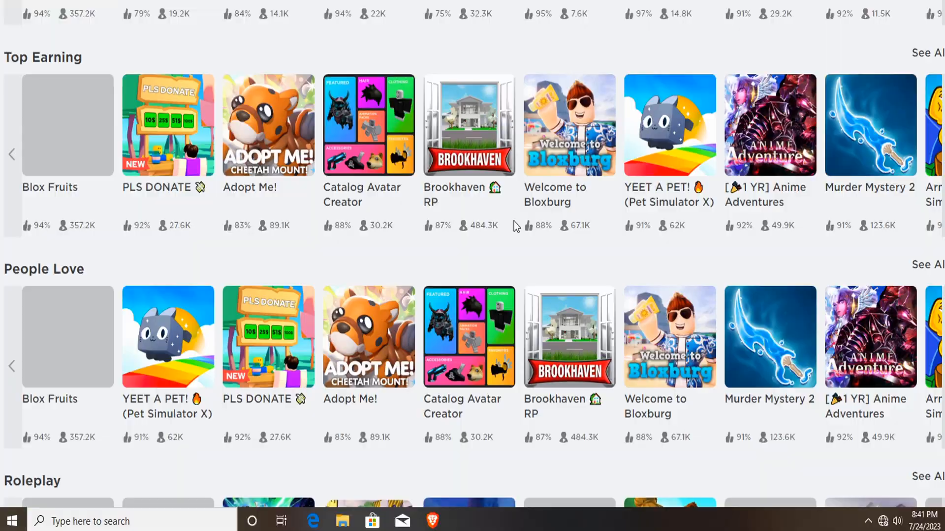
scroll(down, 3)
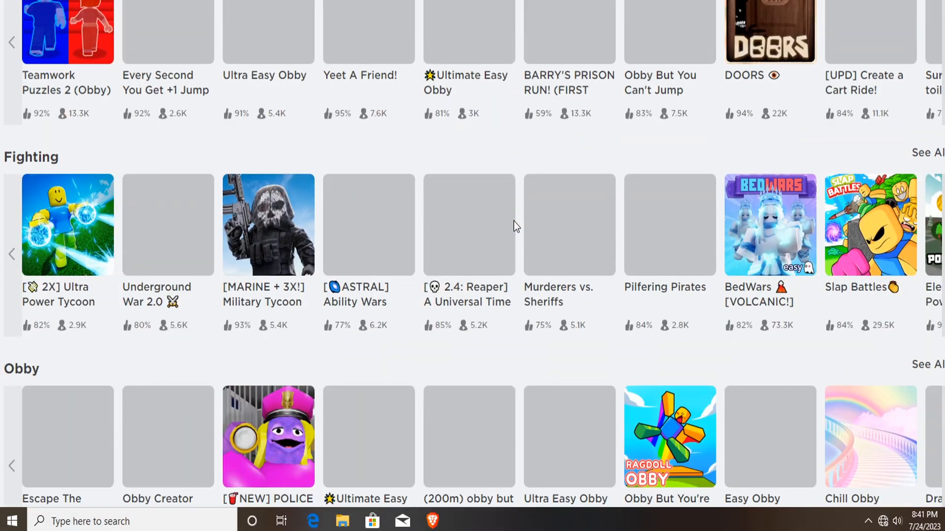
scroll(down, 3)
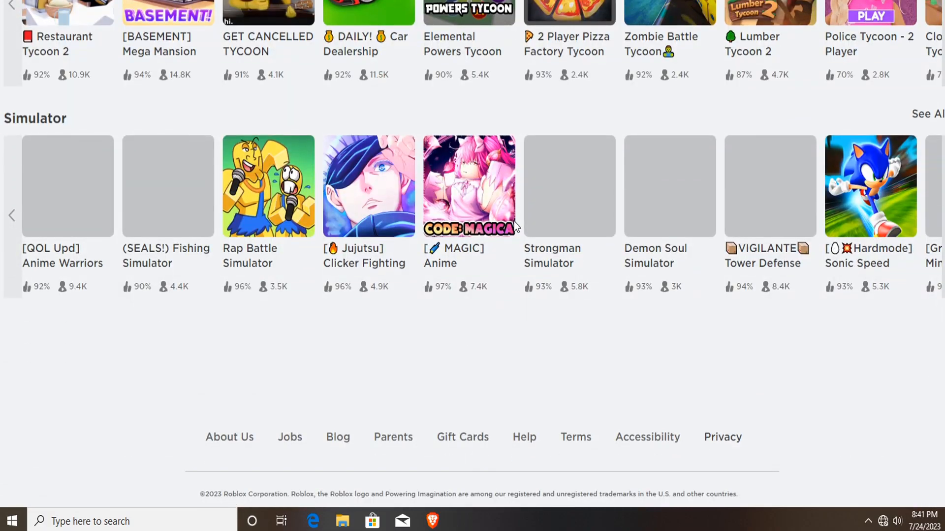
scroll(up, 3)
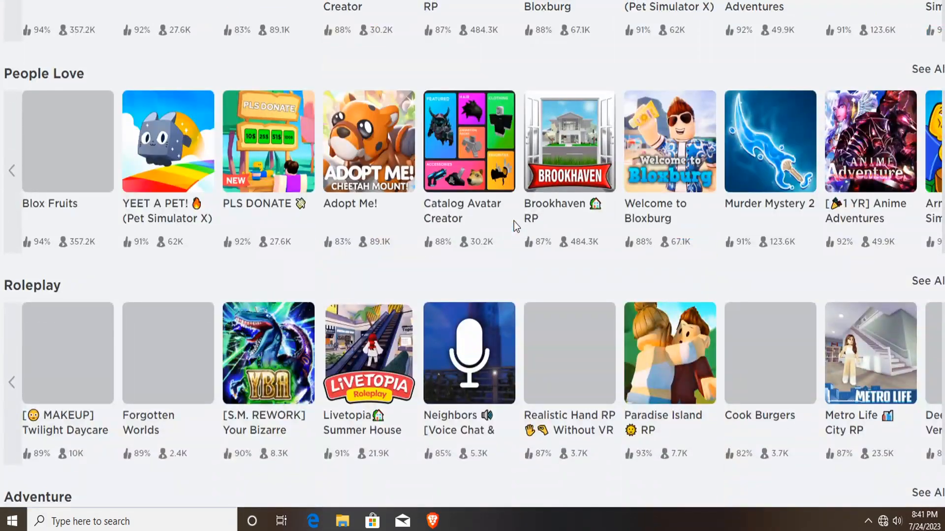